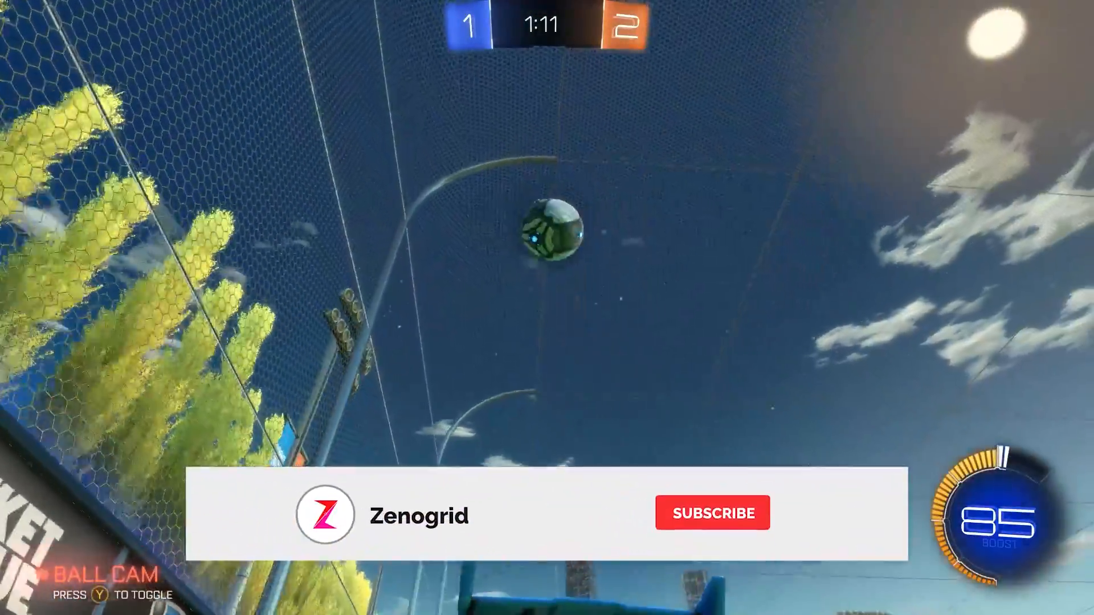
Leave the Rocket League footage and return to the Windows desktop.
{"action": "left_click", "coordinate": [711, 513]}
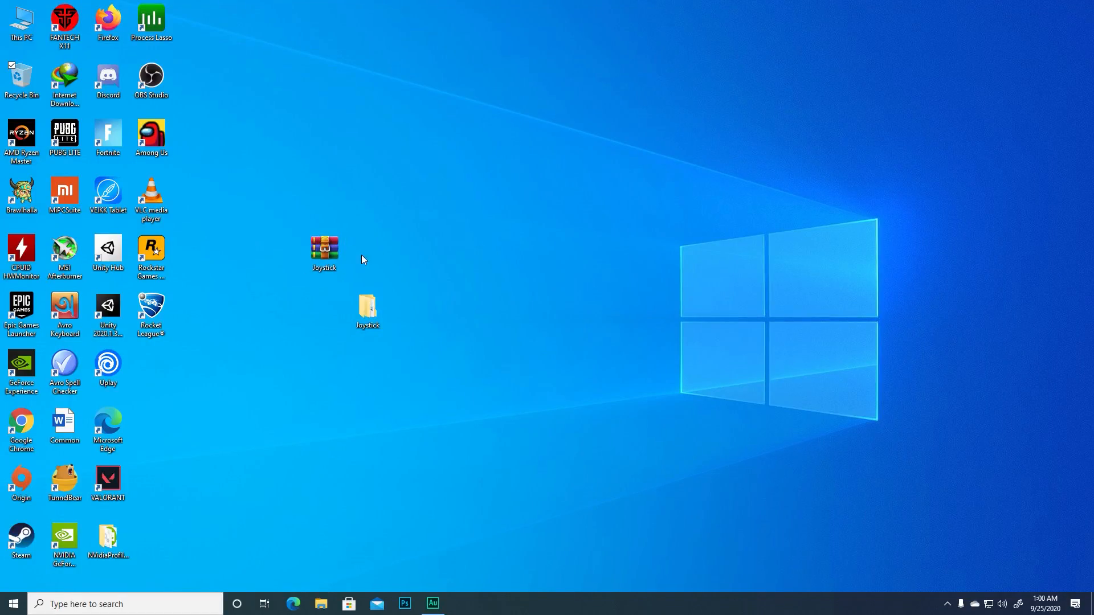
Open the desktop Joystick folder and its inner Joystick subfolder in File Explorer.
{"action": "left_click", "coordinate": [324, 249]}
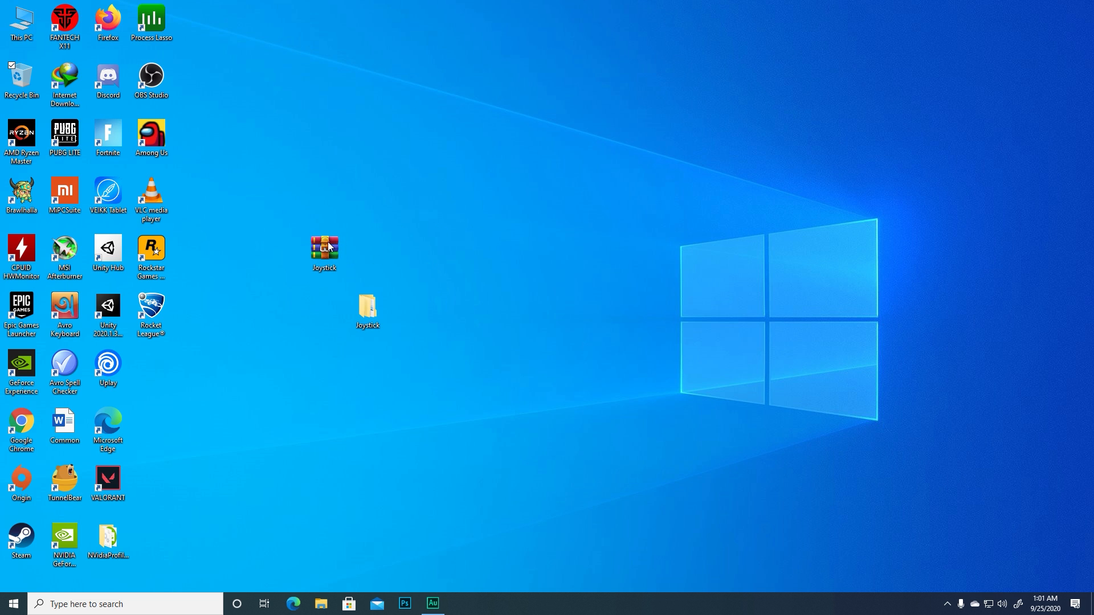
{"action": "mouse_move", "coordinate": [343, 322]}
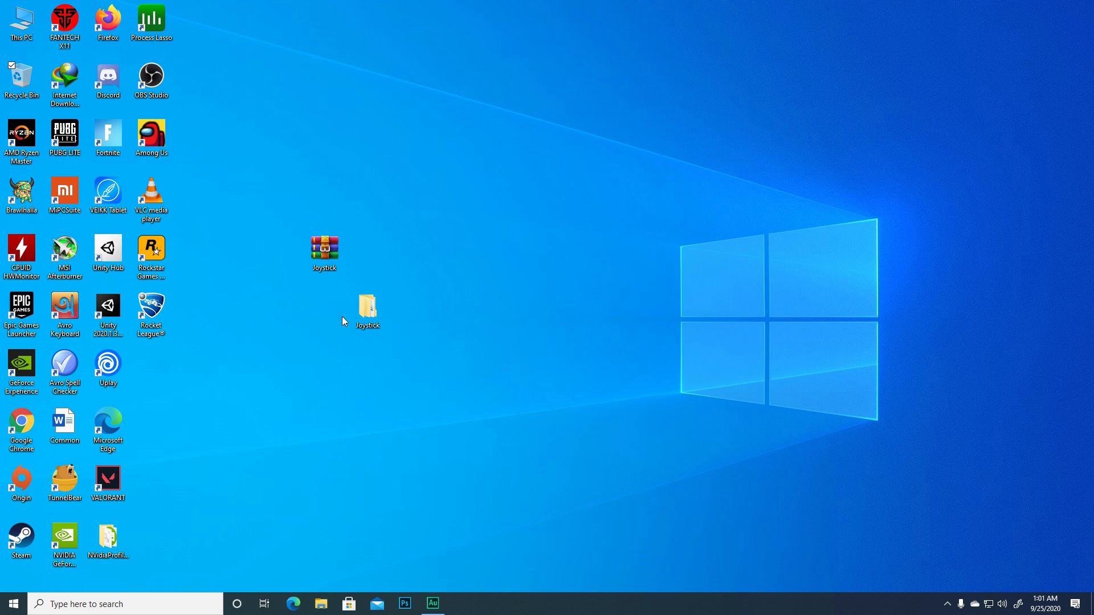
{"action": "left_click", "coordinate": [368, 306]}
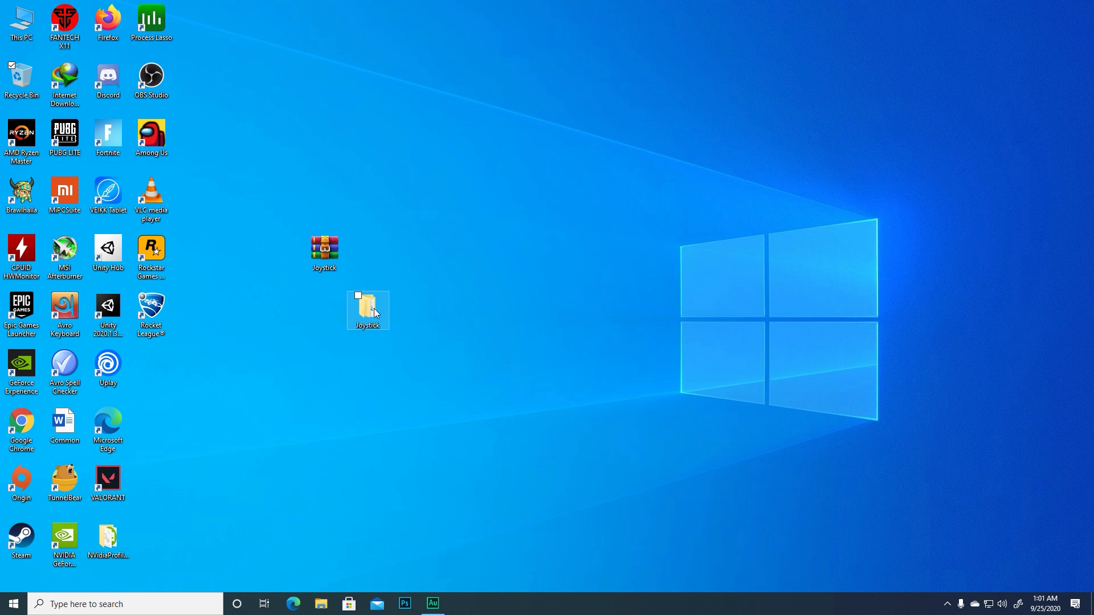
{"action": "double_click", "coordinate": [368, 306]}
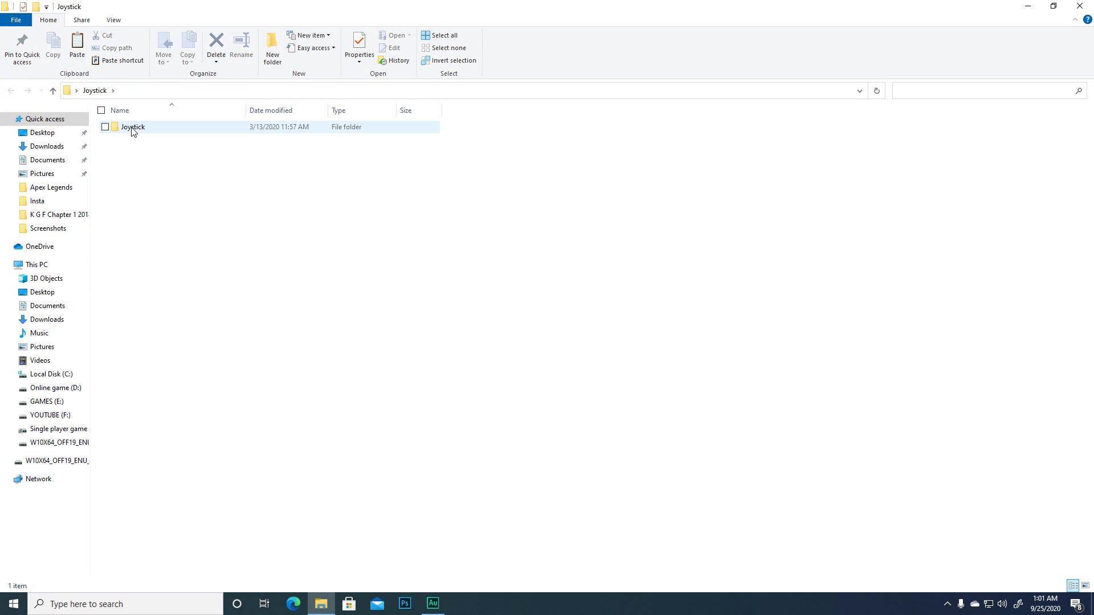
{"action": "double_click", "coordinate": [132, 126]}
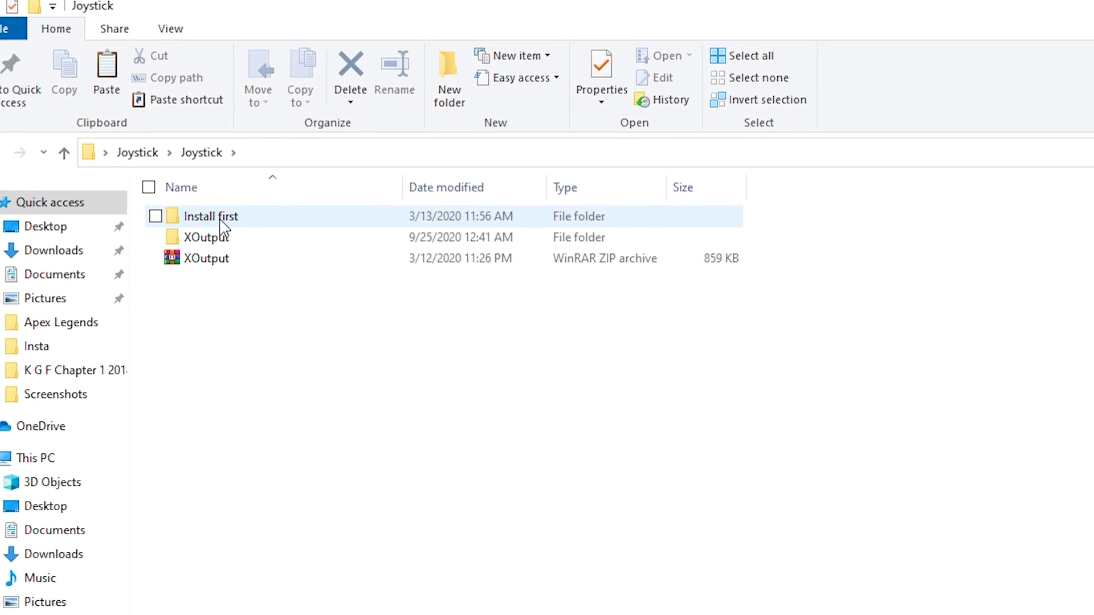
Open the Install first folder listing the joystick driver and ViGEmBus installers.
{"action": "double_click", "coordinate": [210, 216]}
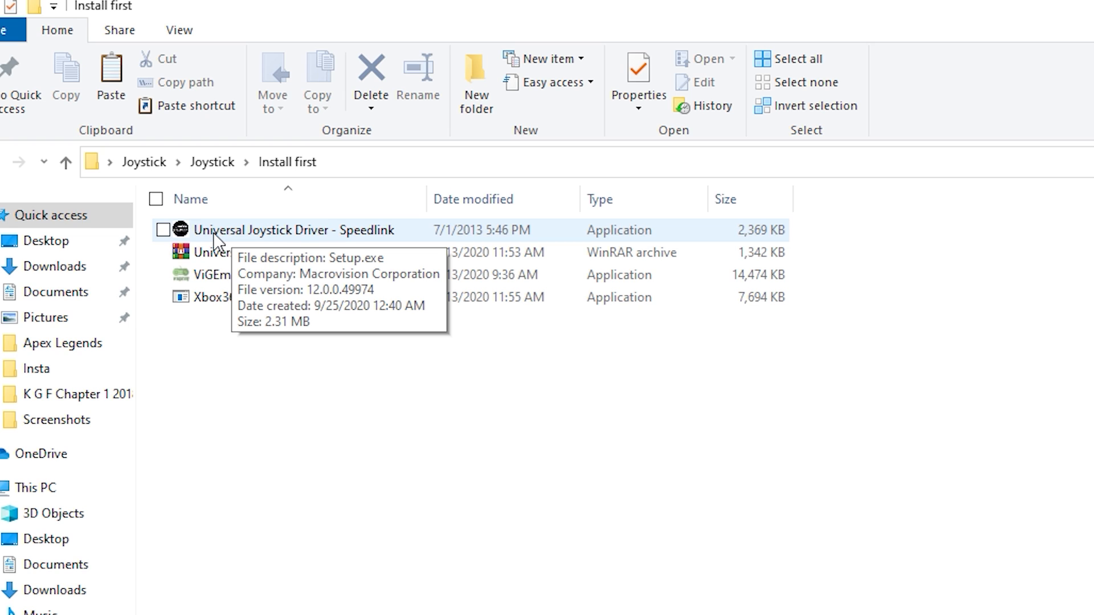
{"action": "mouse_move", "coordinate": [343, 247]}
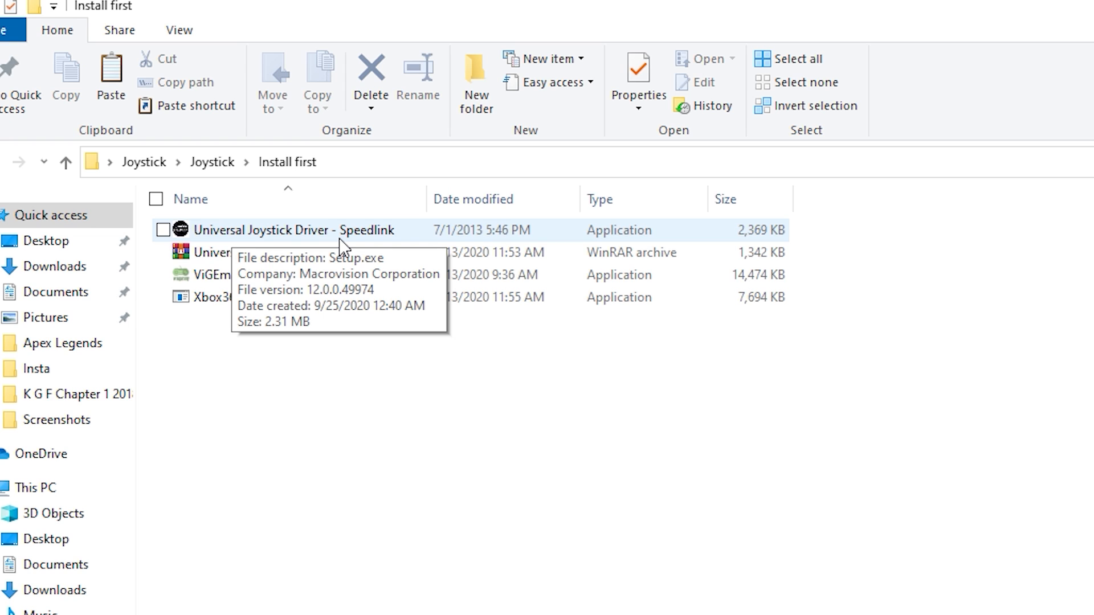
{"action": "mouse_move", "coordinate": [389, 468]}
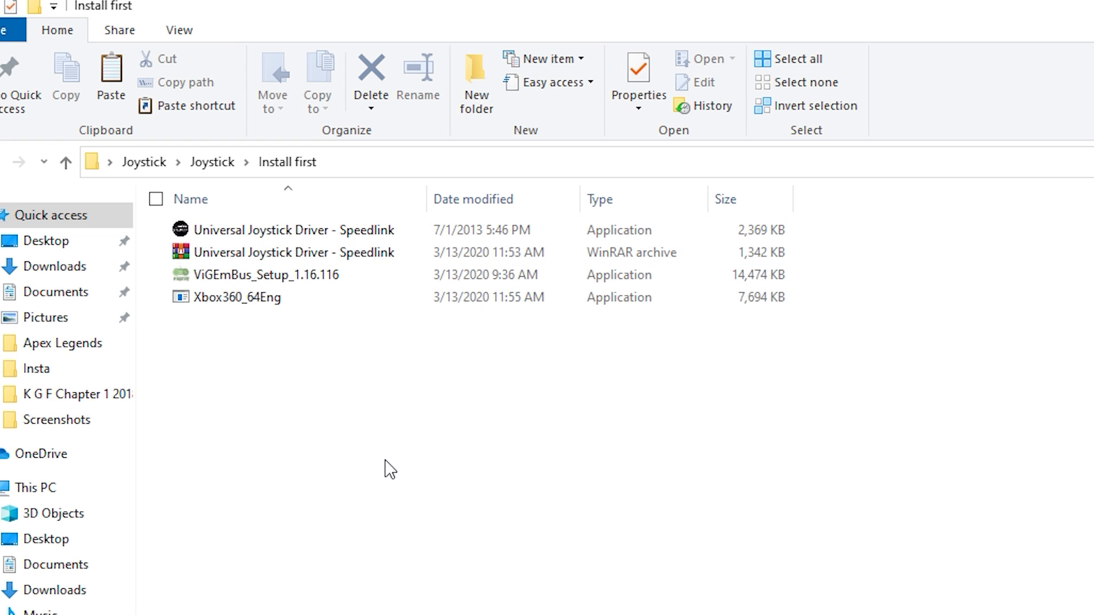
{"action": "mouse_move", "coordinate": [340, 431]}
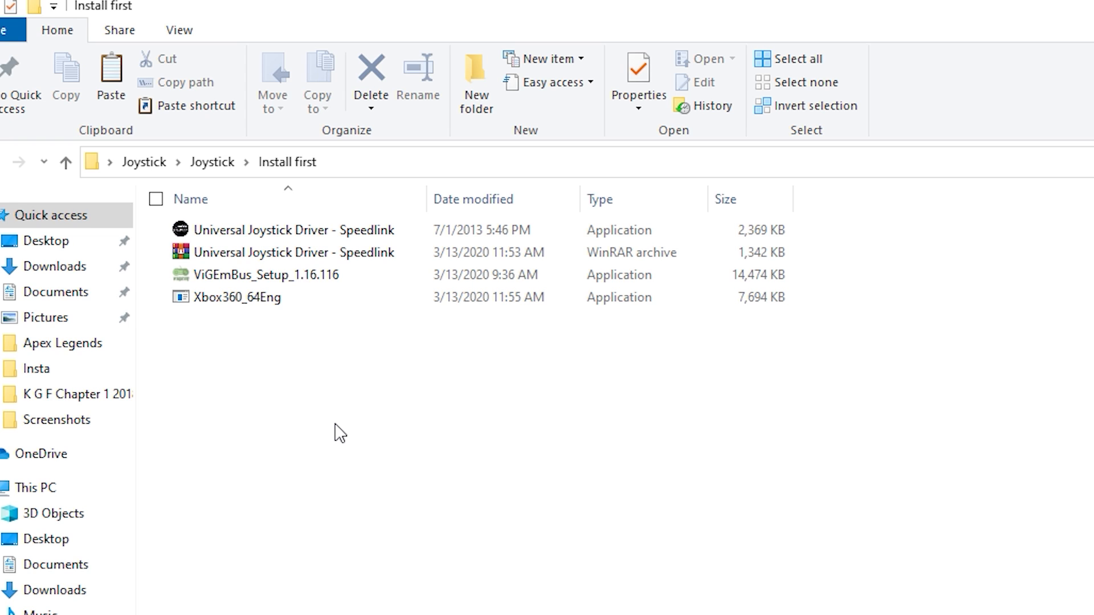
{"action": "mouse_move", "coordinate": [313, 410]}
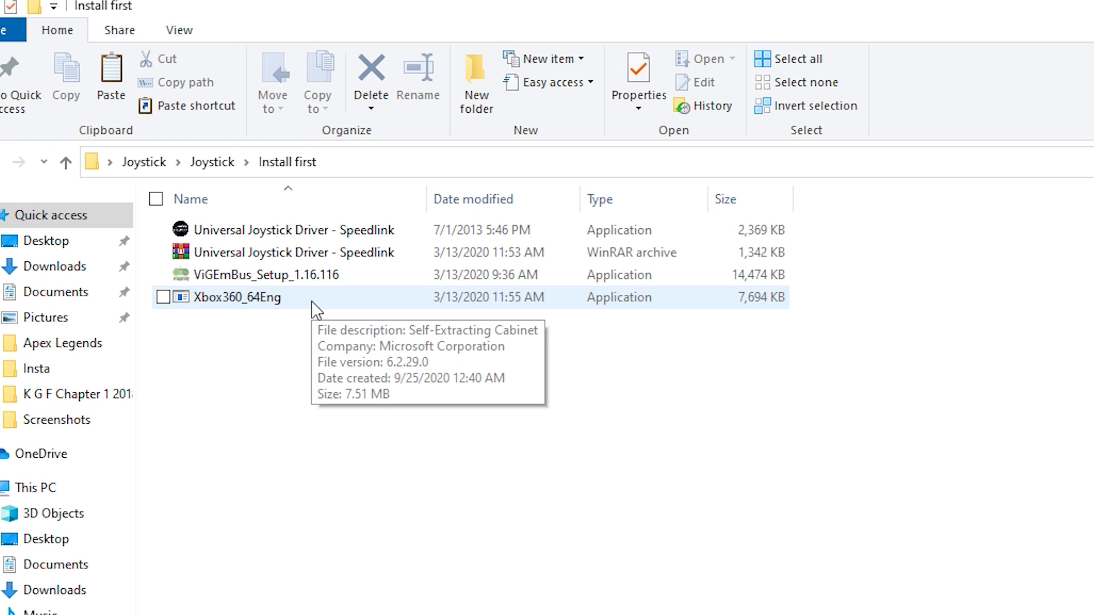
{"action": "mouse_move", "coordinate": [307, 371]}
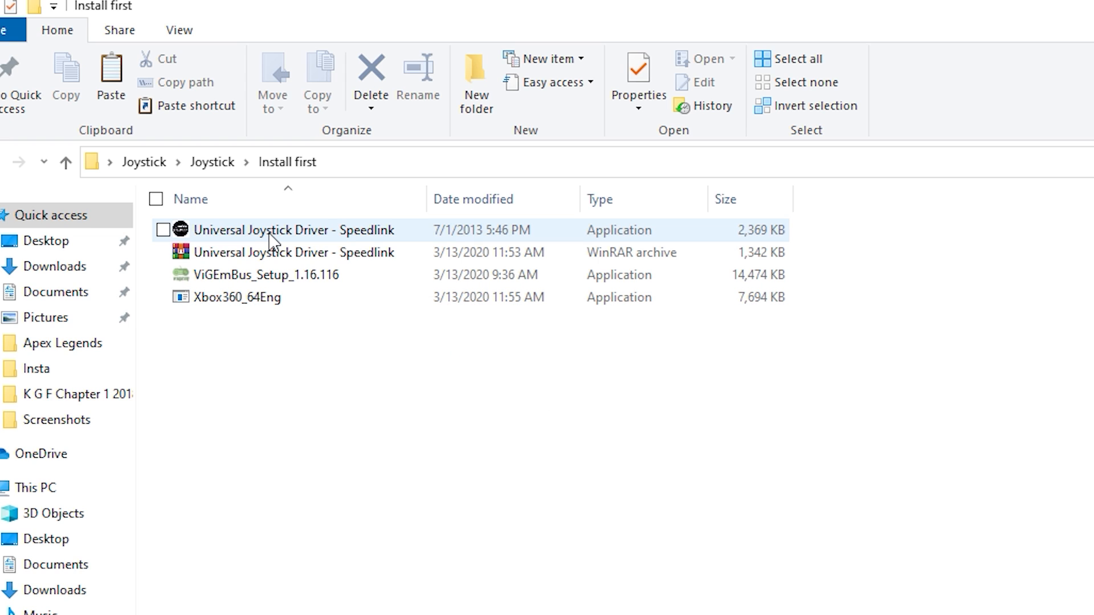
{"action": "mouse_move", "coordinate": [283, 236]}
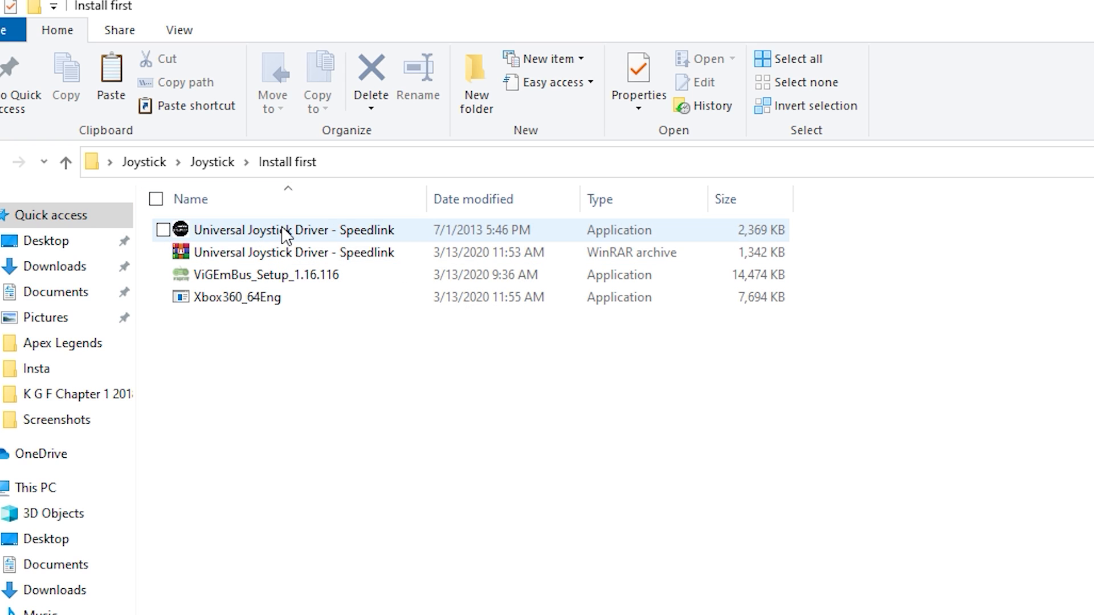
{"action": "mouse_move", "coordinate": [293, 229]}
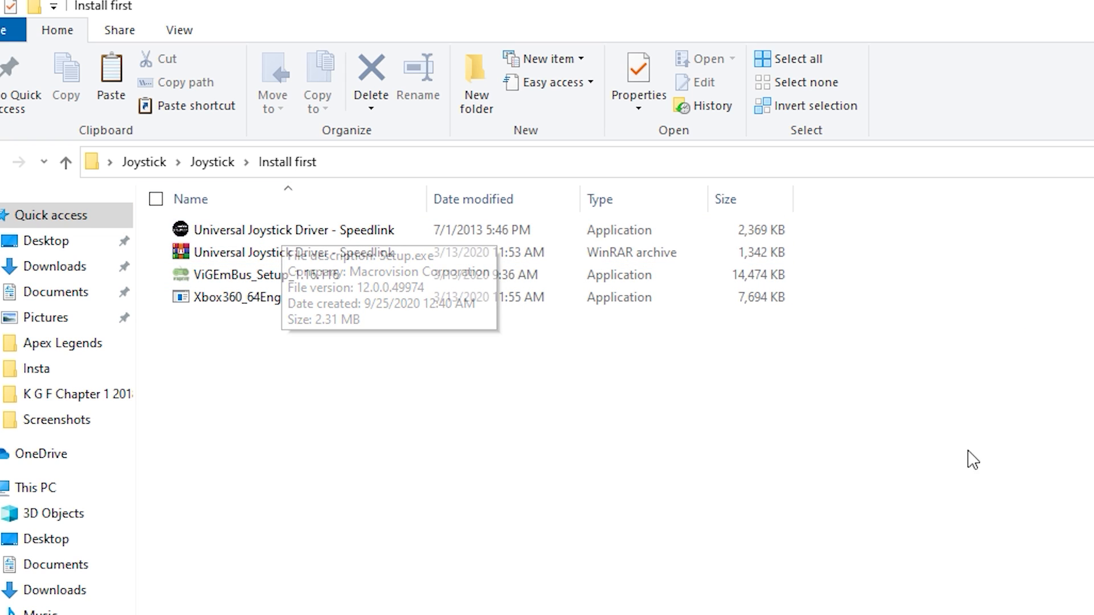
{"action": "left_click", "coordinate": [266, 274]}
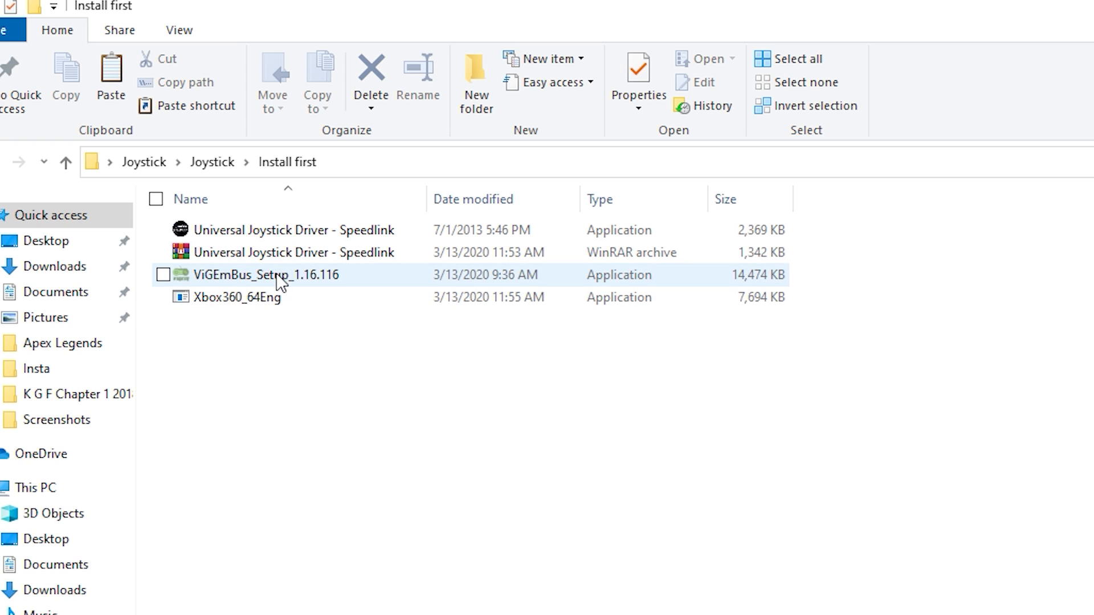
{"action": "mouse_move", "coordinate": [279, 274]}
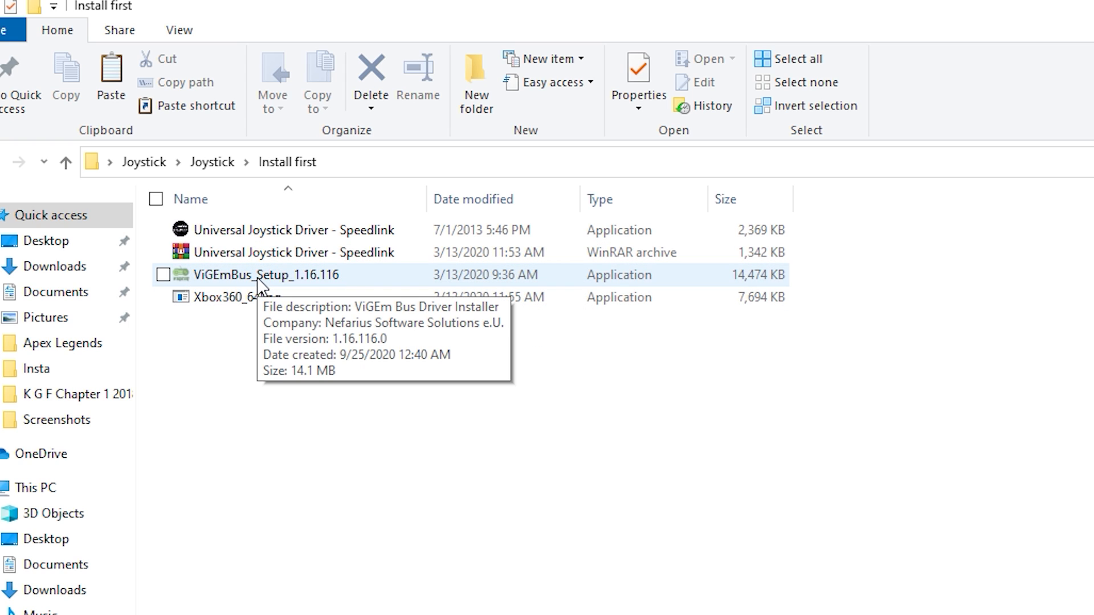
{"action": "mouse_move", "coordinate": [294, 289]}
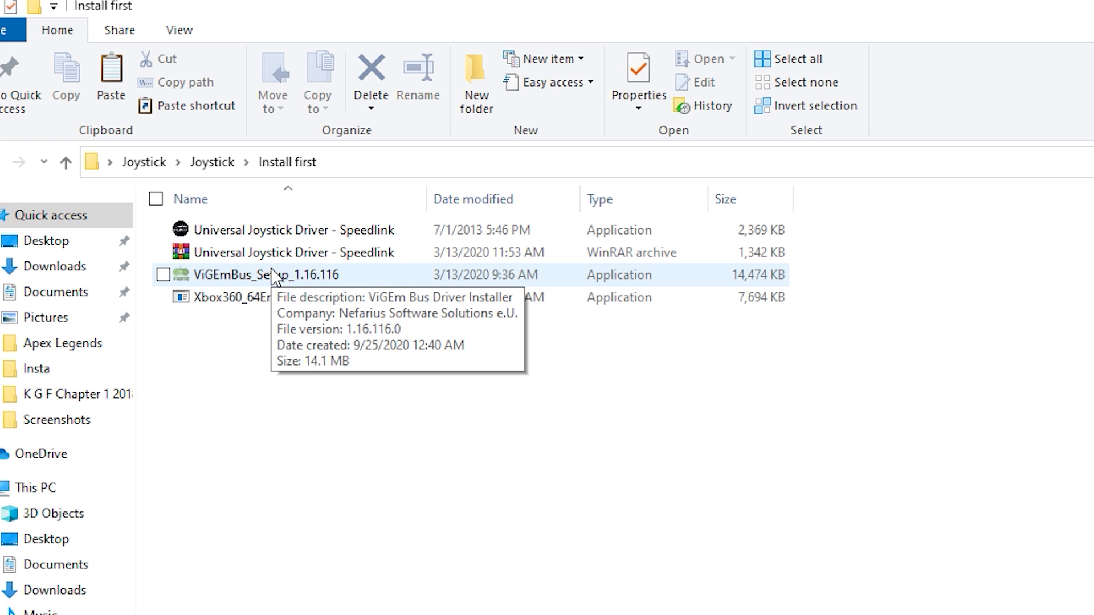
{"action": "mouse_move", "coordinate": [280, 281]}
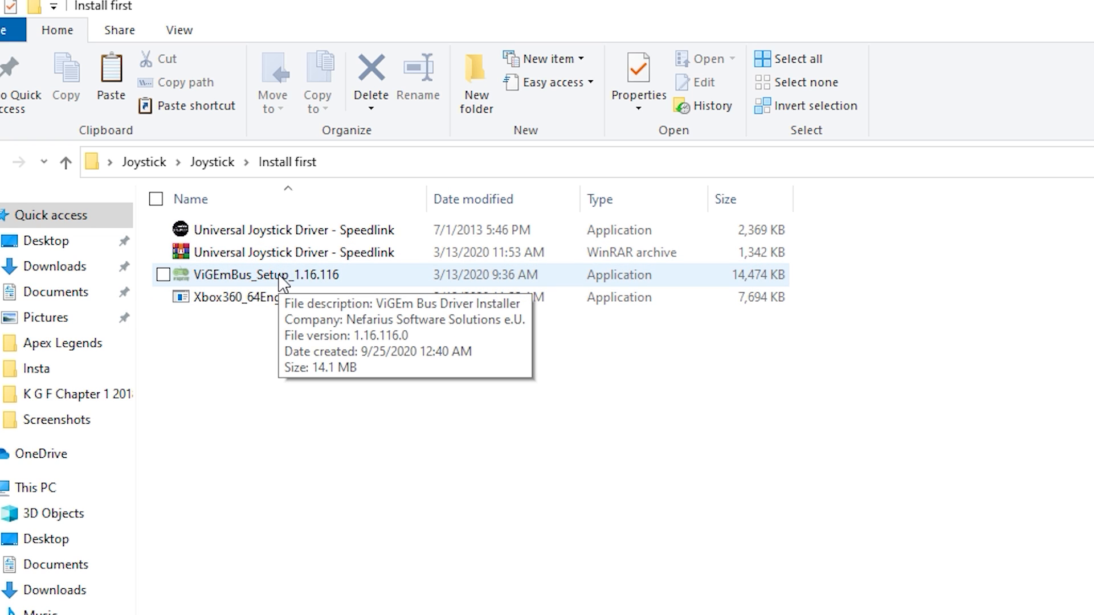
{"action": "mouse_move", "coordinate": [362, 308]}
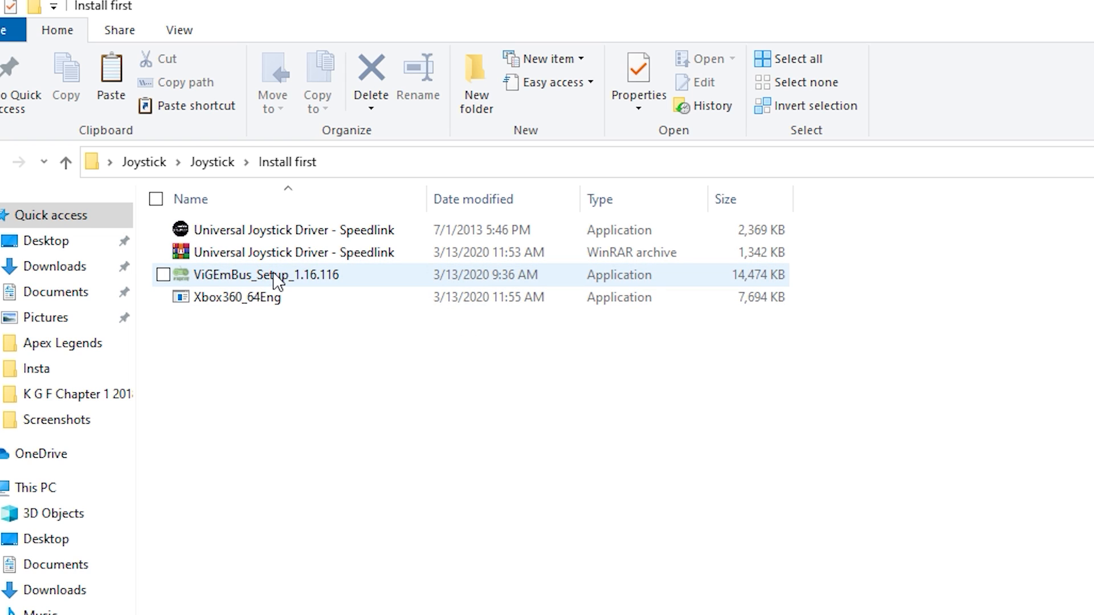
{"action": "mouse_move", "coordinate": [278, 274]}
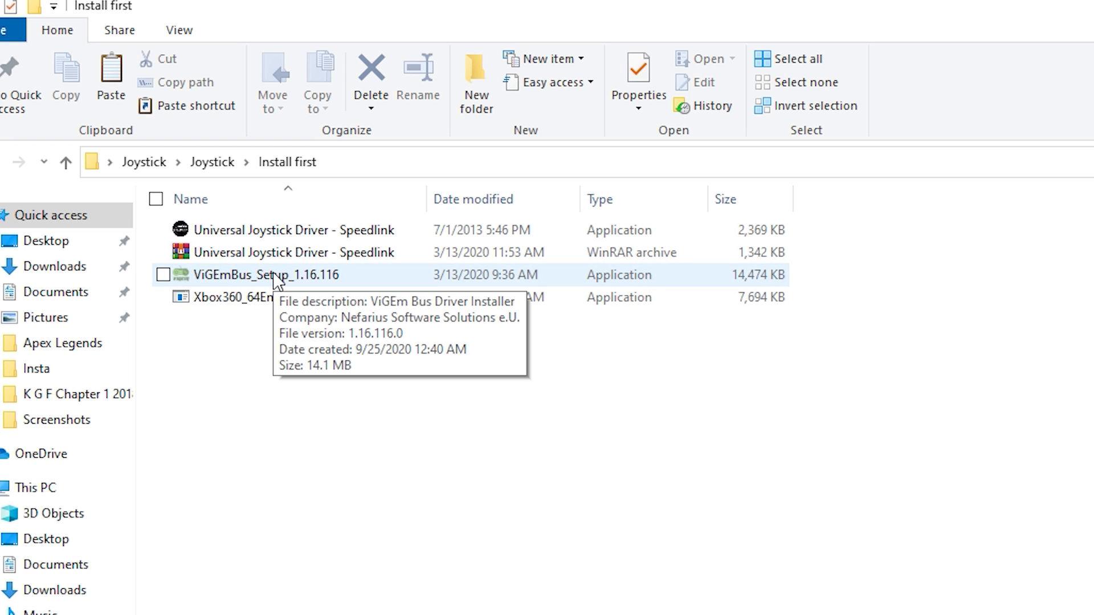
{"action": "mouse_move", "coordinate": [235, 322]}
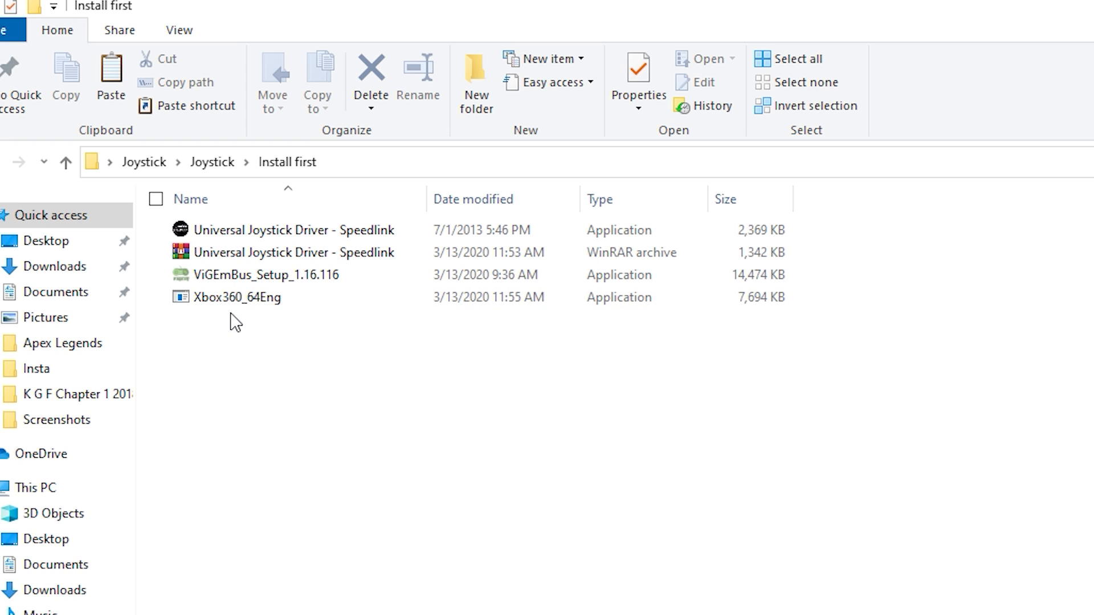
{"action": "mouse_move", "coordinate": [237, 297]}
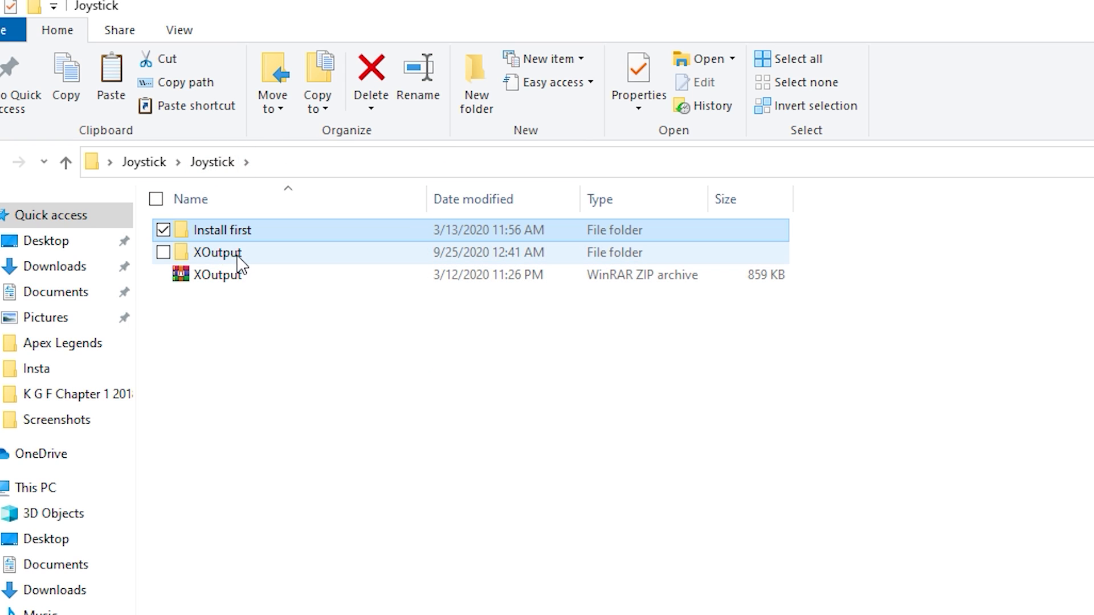
{"action": "mouse_move", "coordinate": [234, 262]}
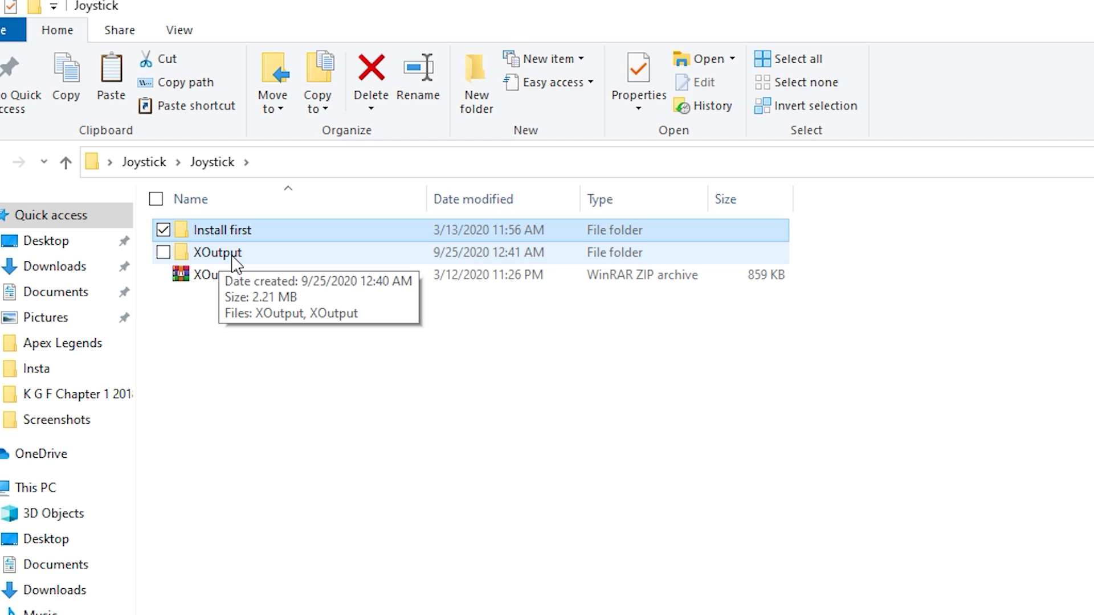
{"action": "double_click", "coordinate": [216, 252]}
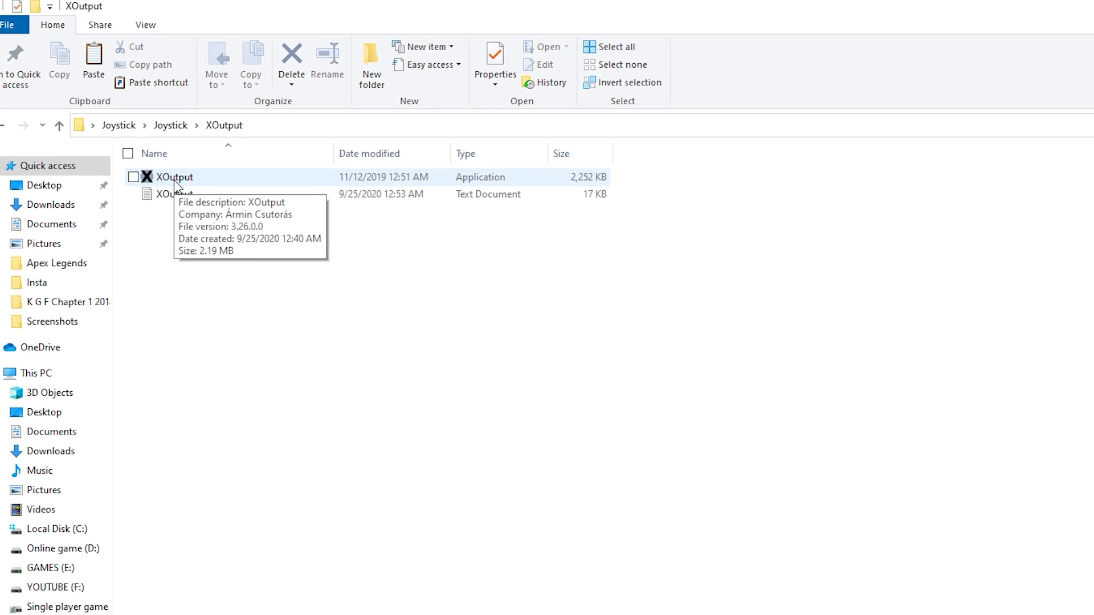
{"action": "double_click", "coordinate": [173, 177]}
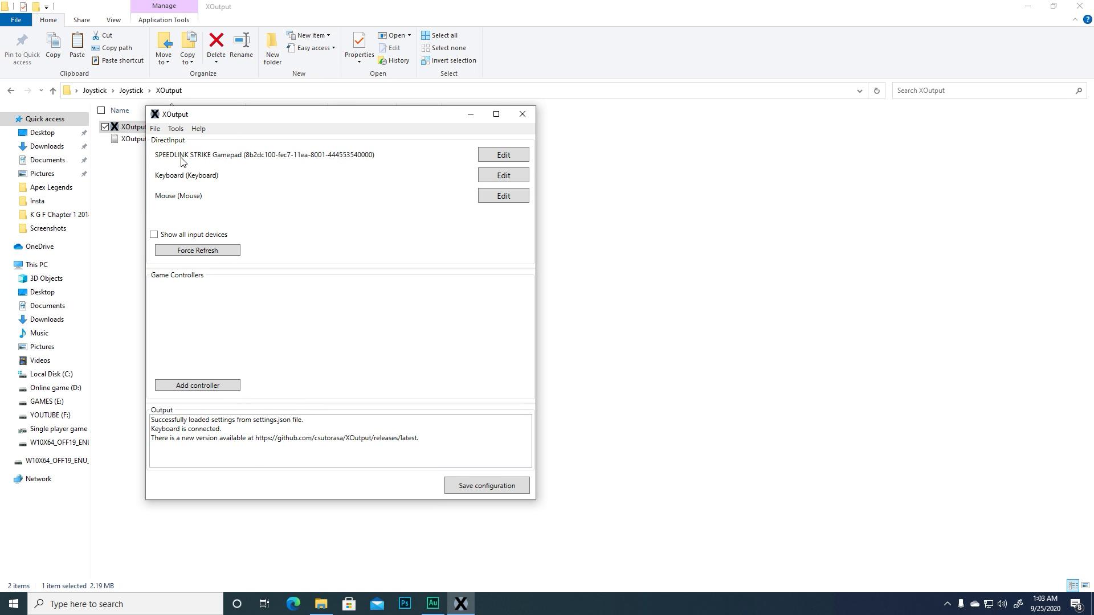
{"action": "mouse_move", "coordinate": [186, 164]}
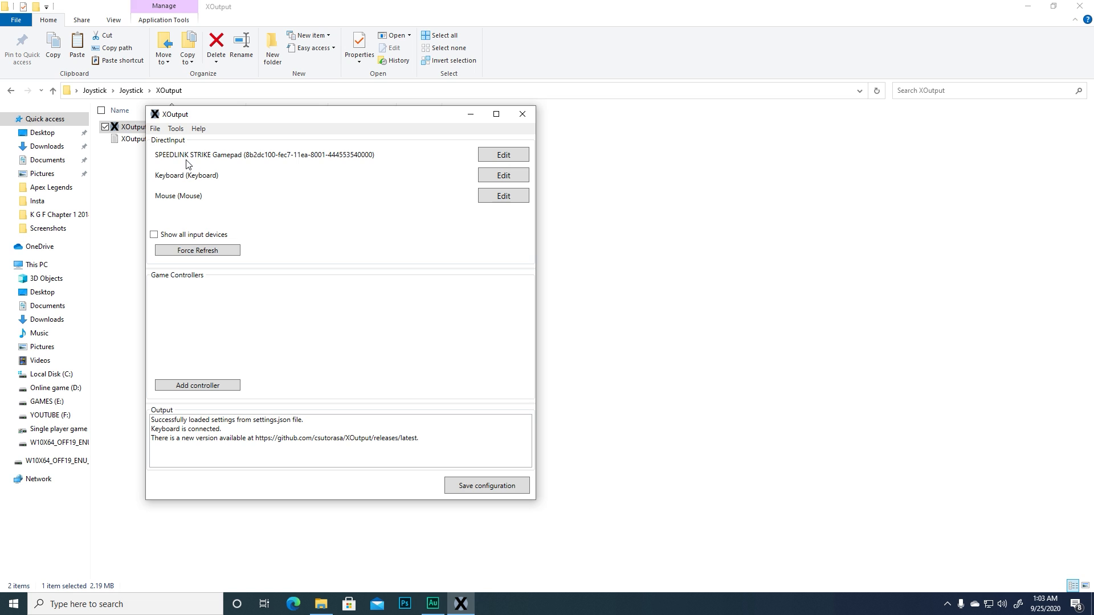
{"action": "mouse_move", "coordinate": [301, 168]}
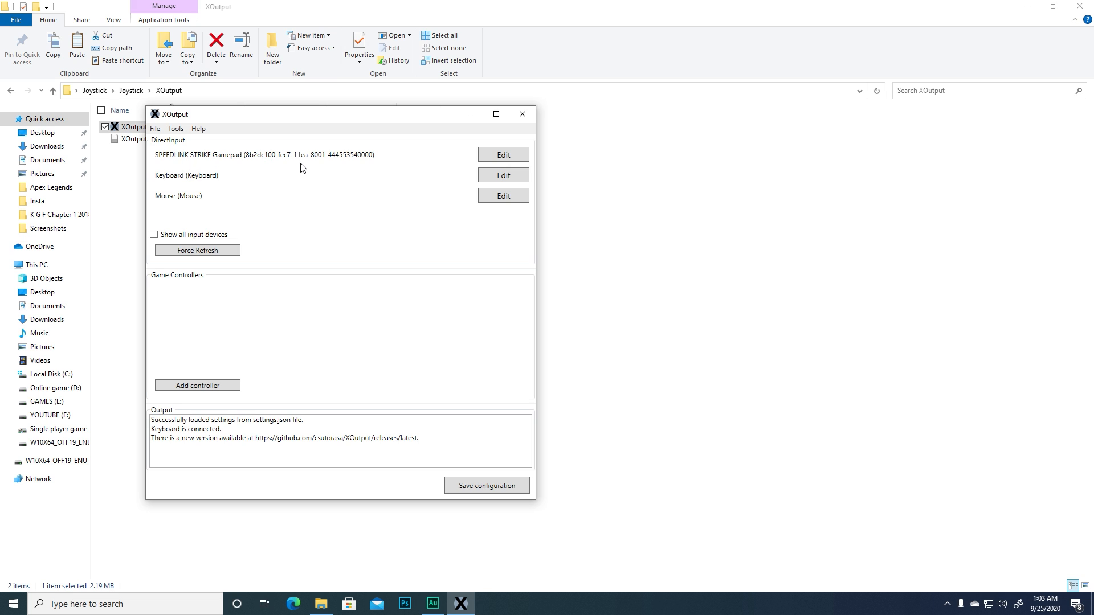
{"action": "mouse_move", "coordinate": [215, 168]}
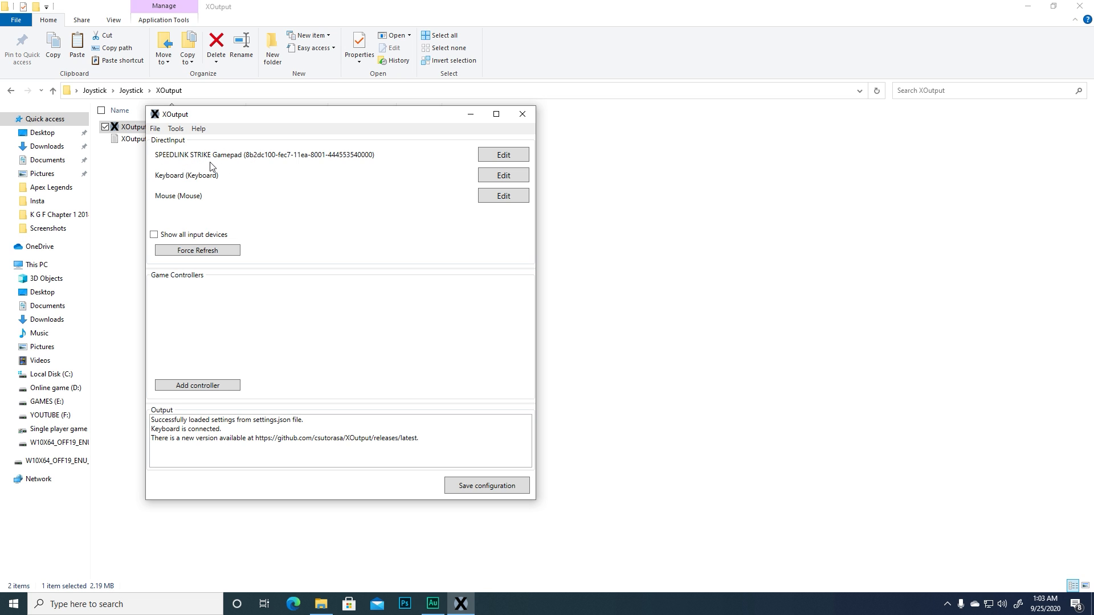
{"action": "mouse_move", "coordinate": [214, 167]}
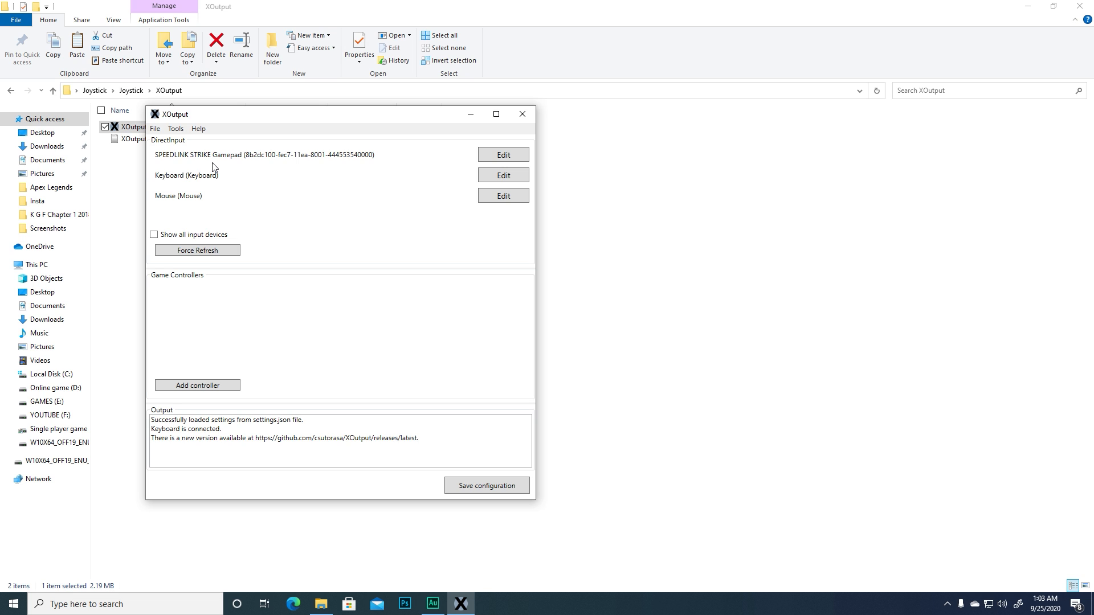
{"action": "mouse_move", "coordinate": [197, 173]}
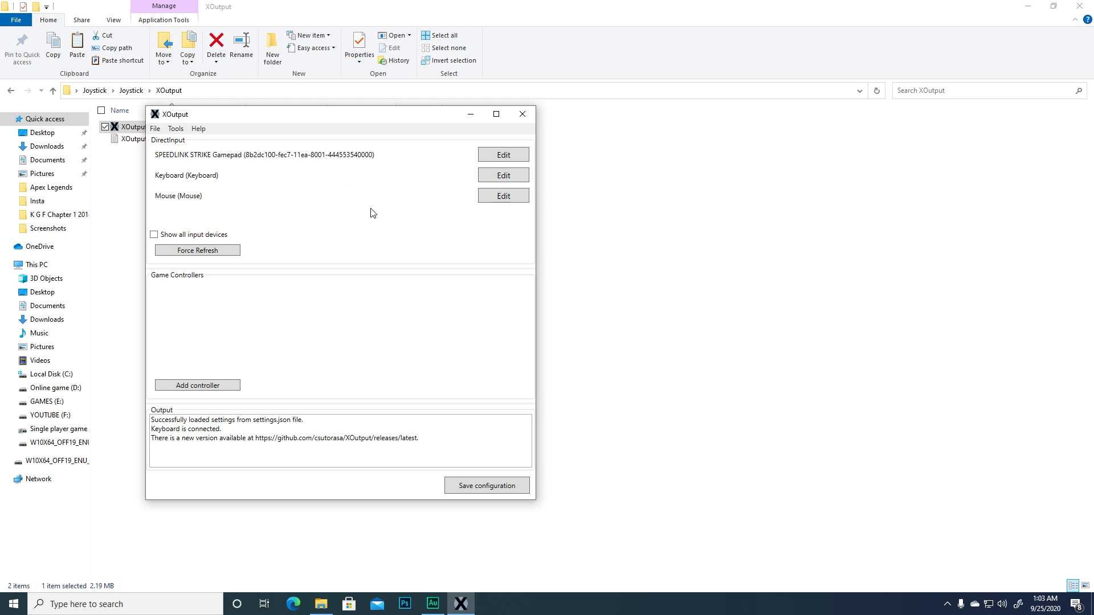
Add a new game controller and open its mapping window.
{"action": "left_click", "coordinate": [197, 385]}
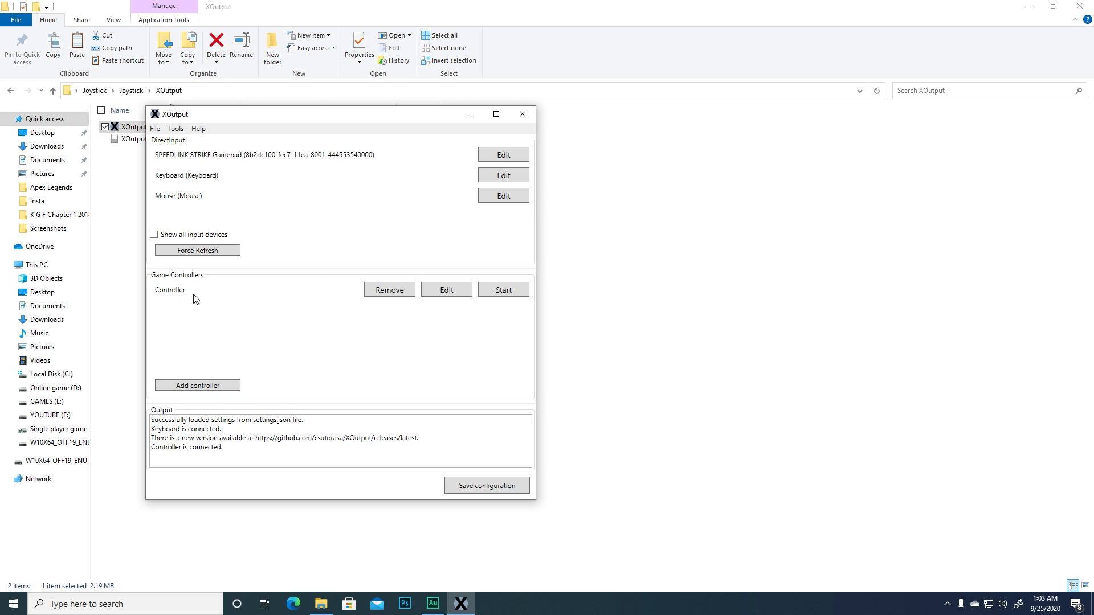
{"action": "left_click", "coordinate": [446, 290]}
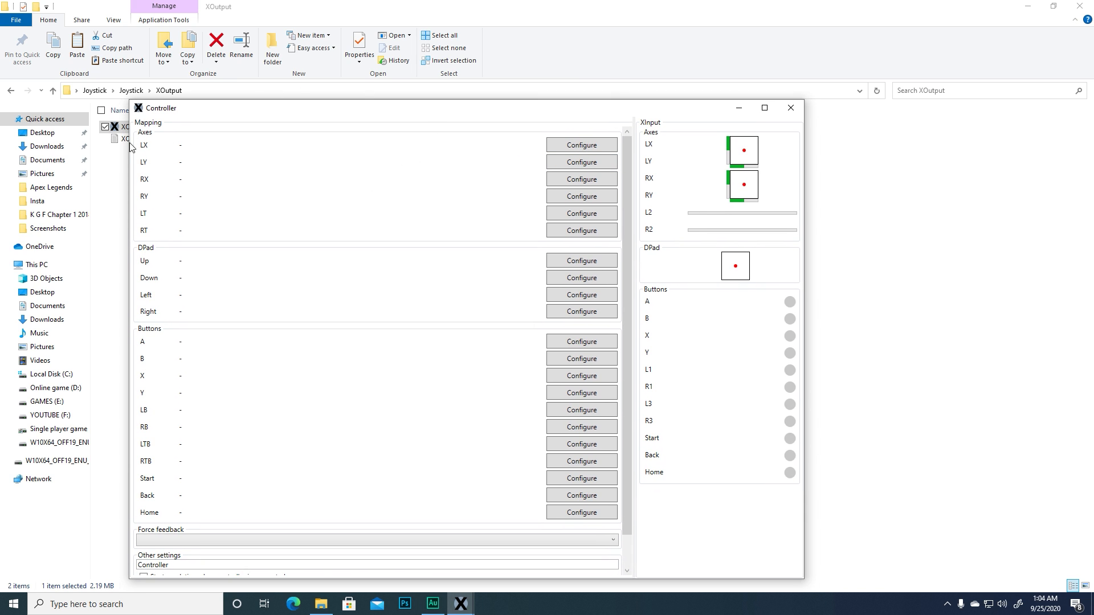
Map the LX, LY (Y Axis), RX (Z Axis) axes and DPad to the SPEEDLINK gamepad.
{"action": "left_click", "coordinate": [580, 145]}
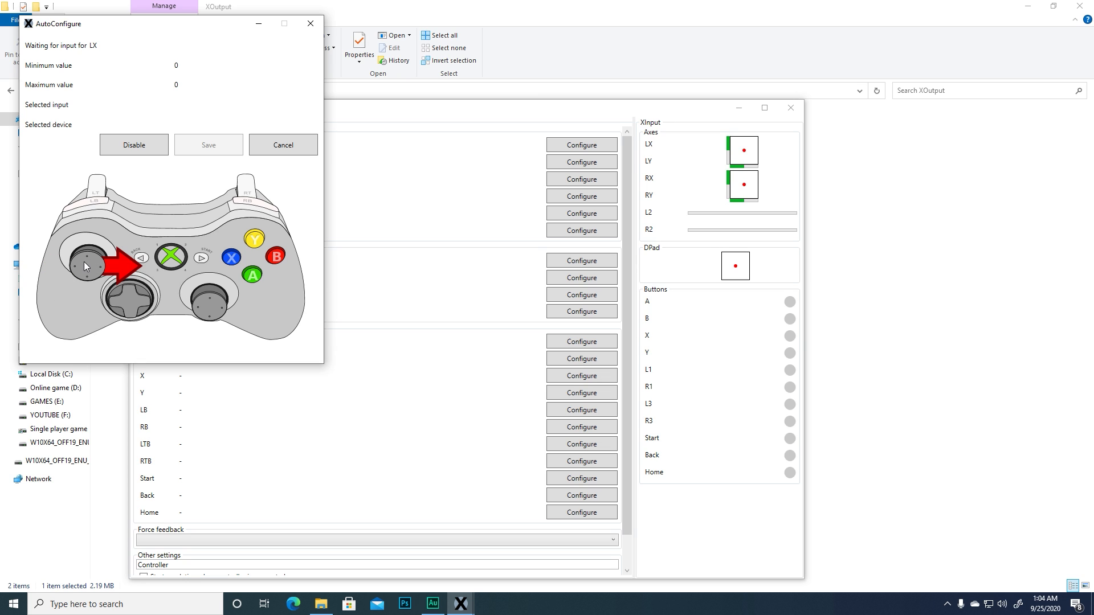
{"action": "left_click", "coordinate": [581, 162]}
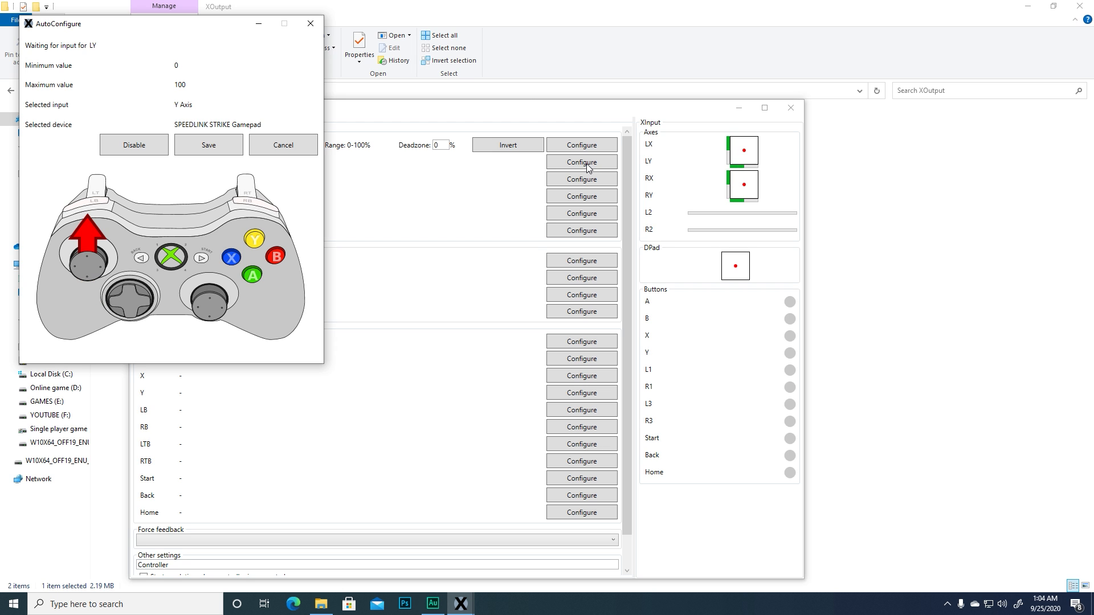
{"action": "left_click", "coordinate": [207, 144]}
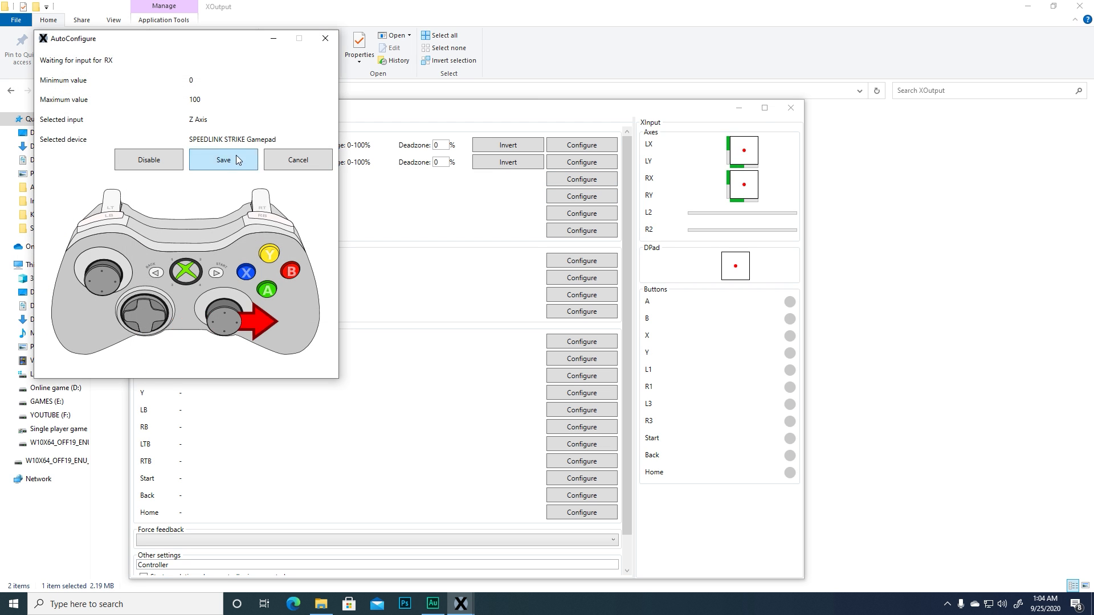
{"action": "left_click", "coordinate": [222, 160]}
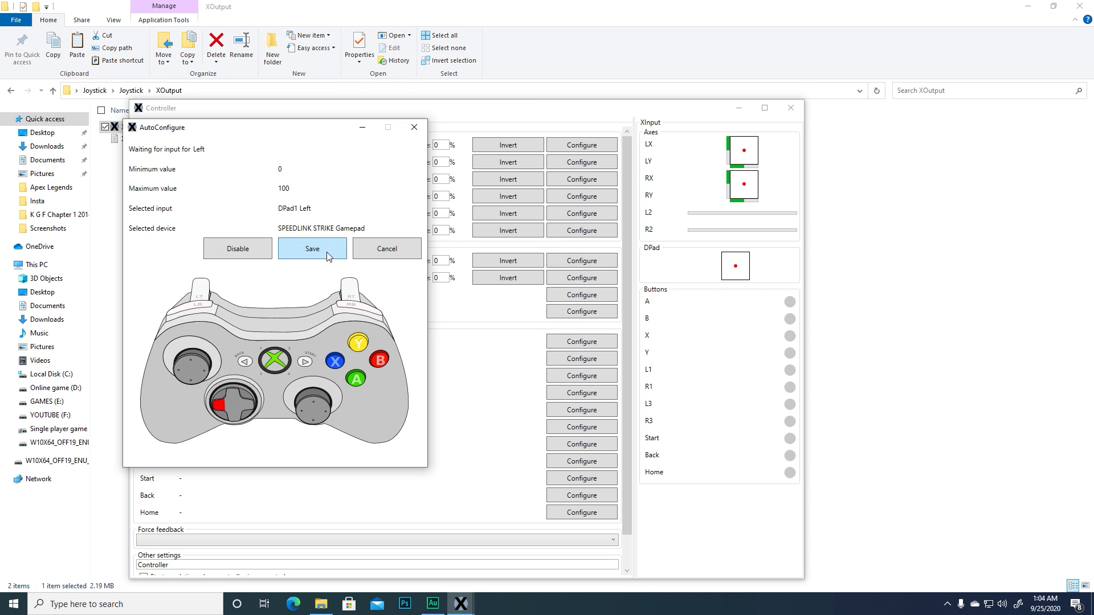
{"action": "left_click", "coordinate": [313, 248]}
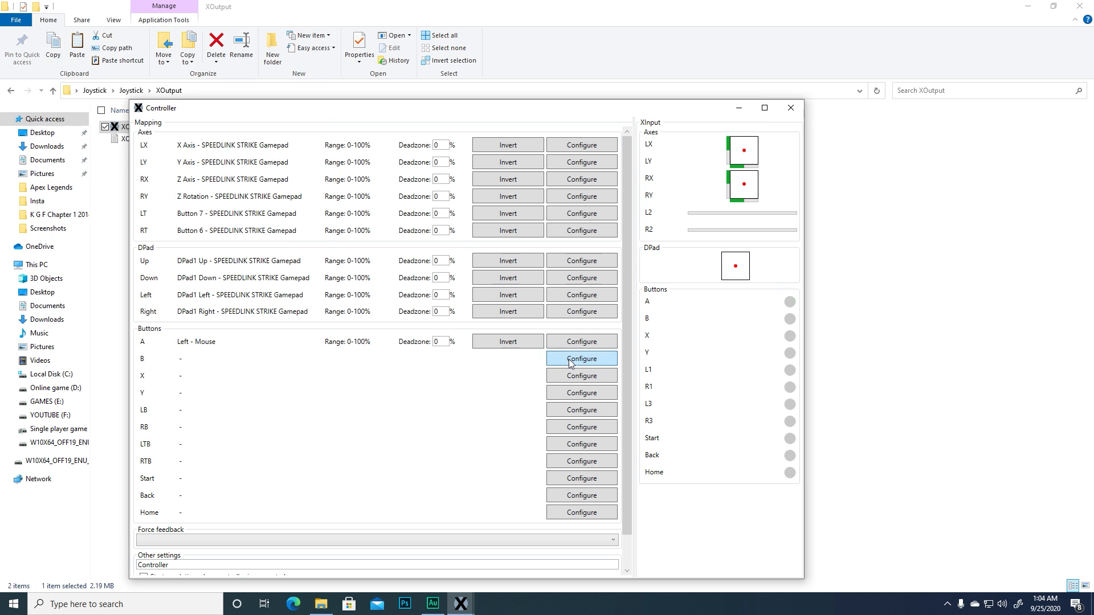
Map the B, Start and Home buttons to the gamepad inputs.
{"action": "left_click", "coordinate": [580, 359]}
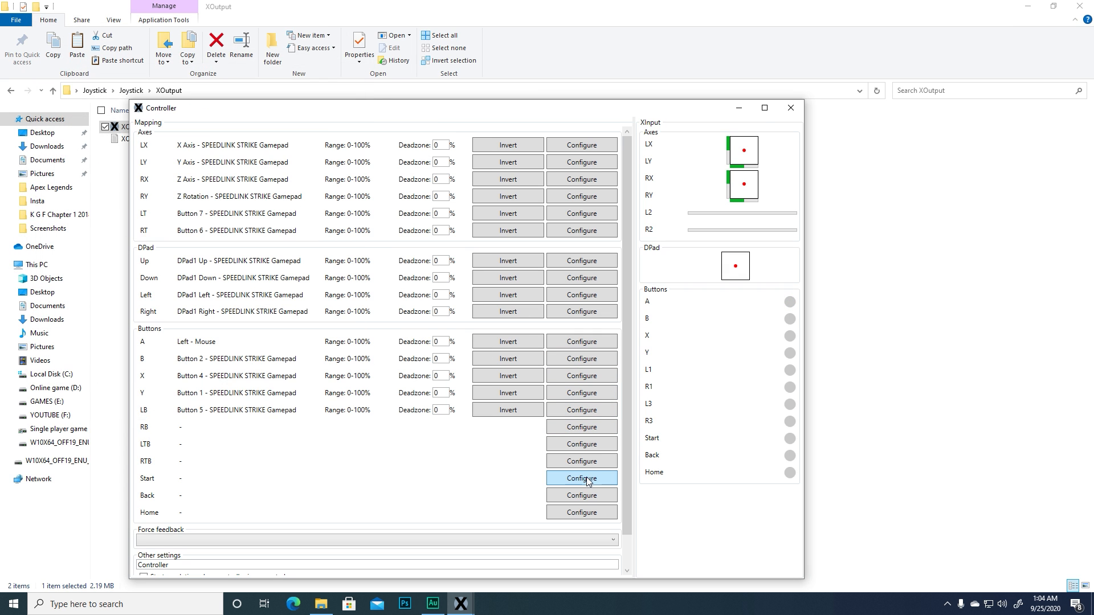
{"action": "left_click", "coordinate": [581, 477]}
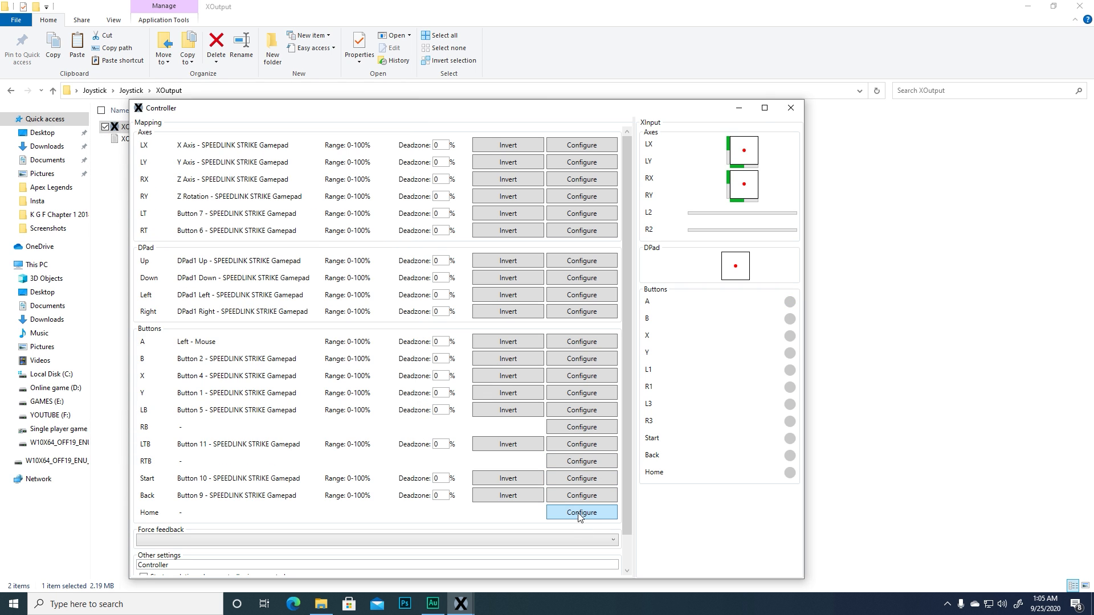
{"action": "left_click", "coordinate": [581, 511]}
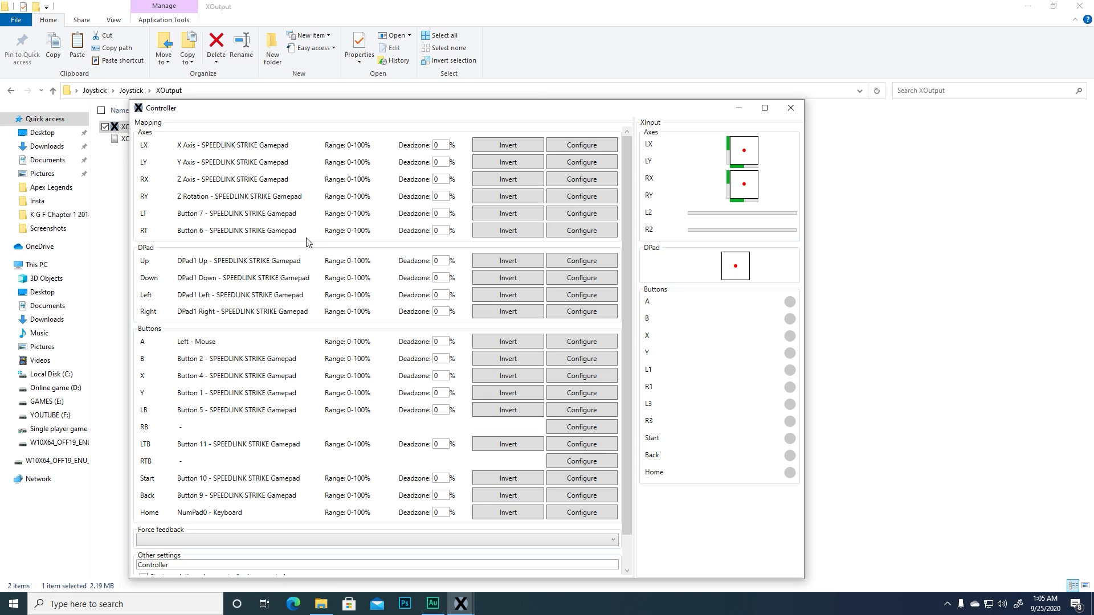
{"action": "mouse_move", "coordinate": [150, 206]}
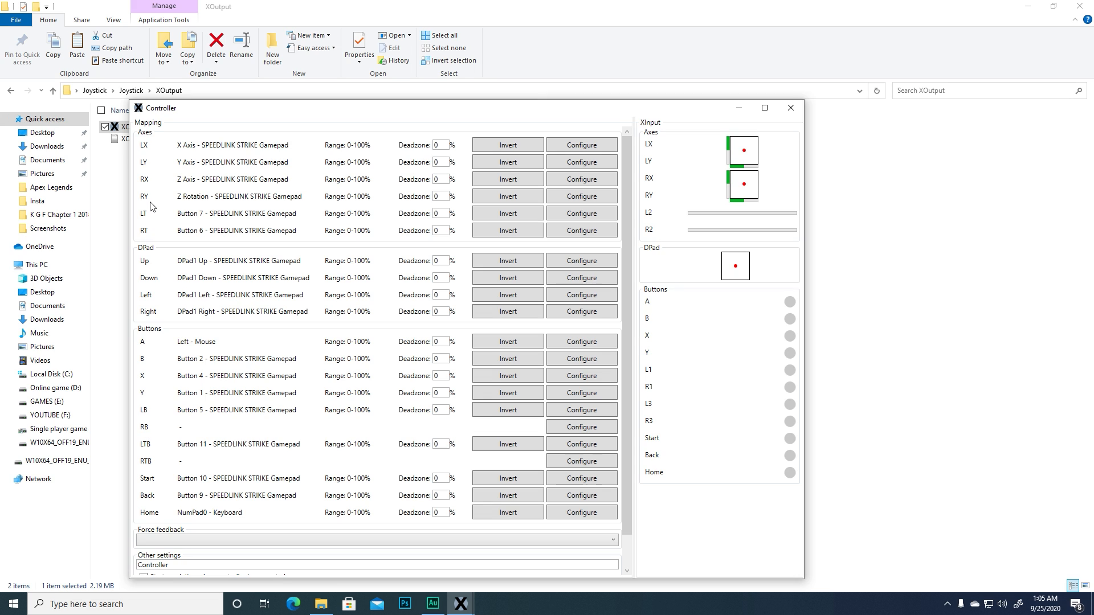
{"action": "mouse_move", "coordinate": [236, 216]}
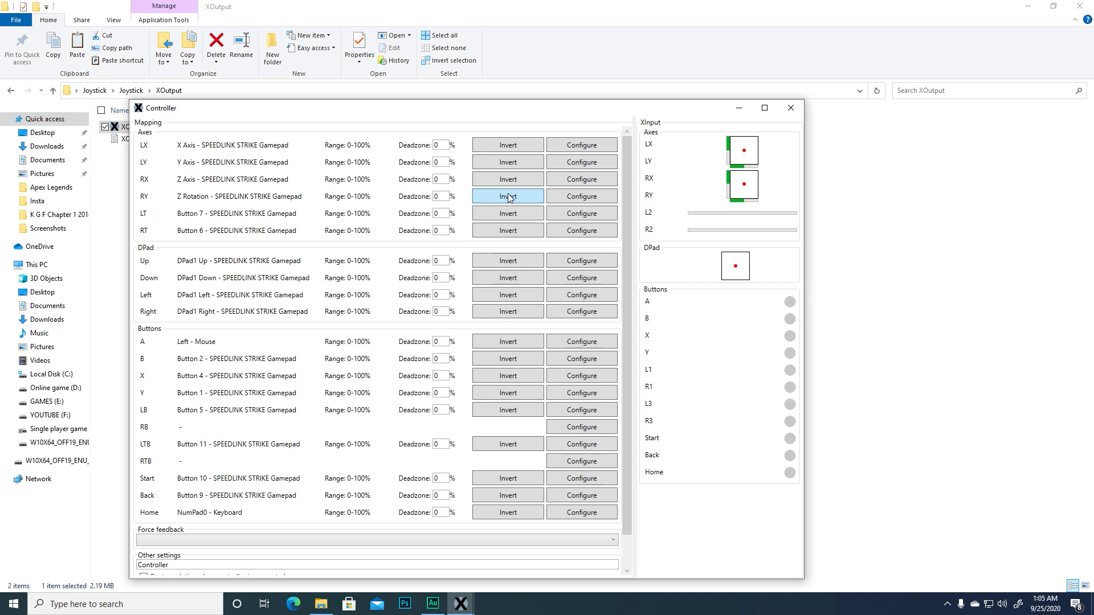
Invert the RY axis direction in the controller mapping.
{"action": "left_click", "coordinate": [507, 196]}
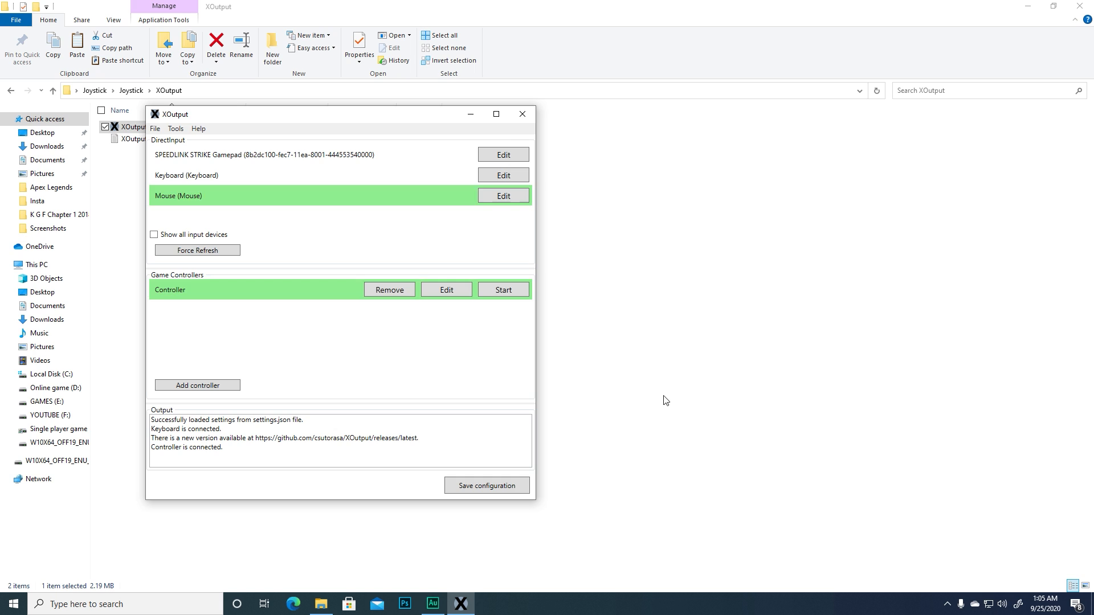
Save the configuration to settings.json and start emulating the controller as #1.
{"action": "left_click", "coordinate": [486, 485]}
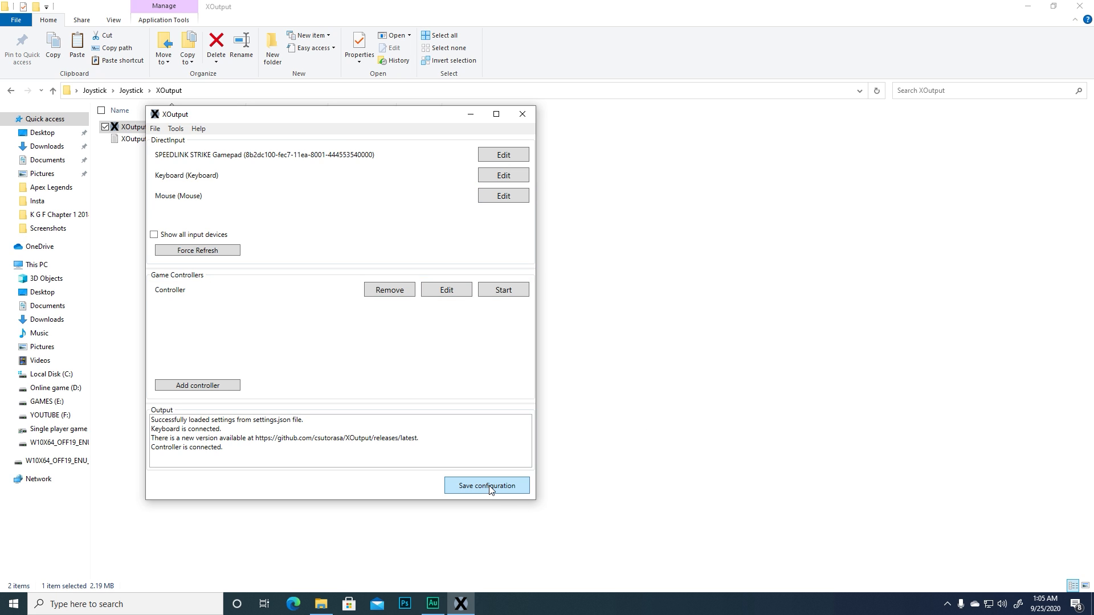
{"action": "left_click", "coordinate": [487, 485]}
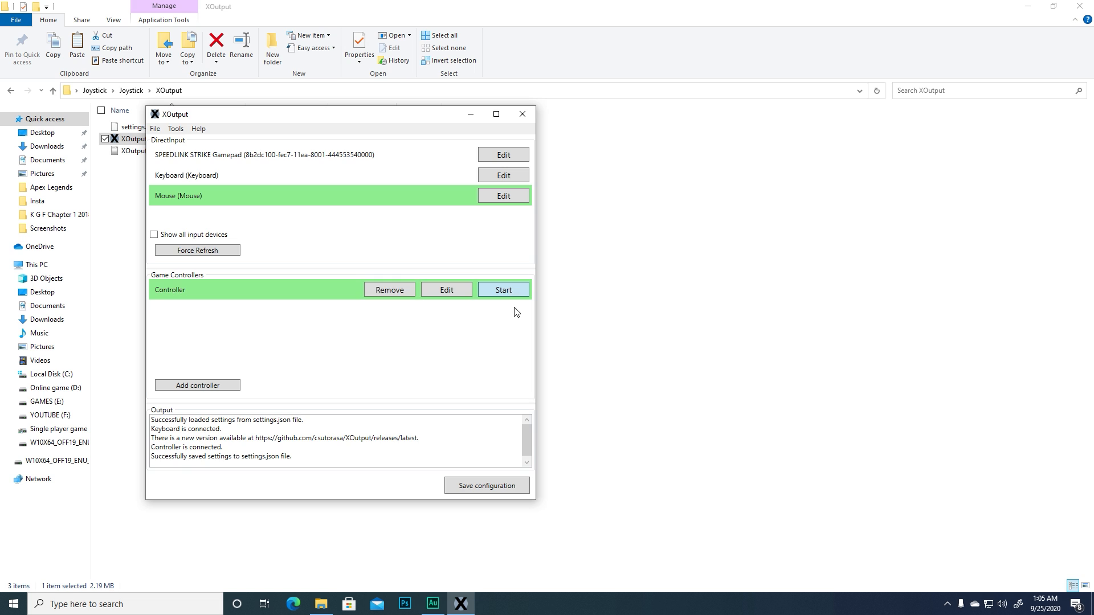
{"action": "left_click", "coordinate": [503, 289]}
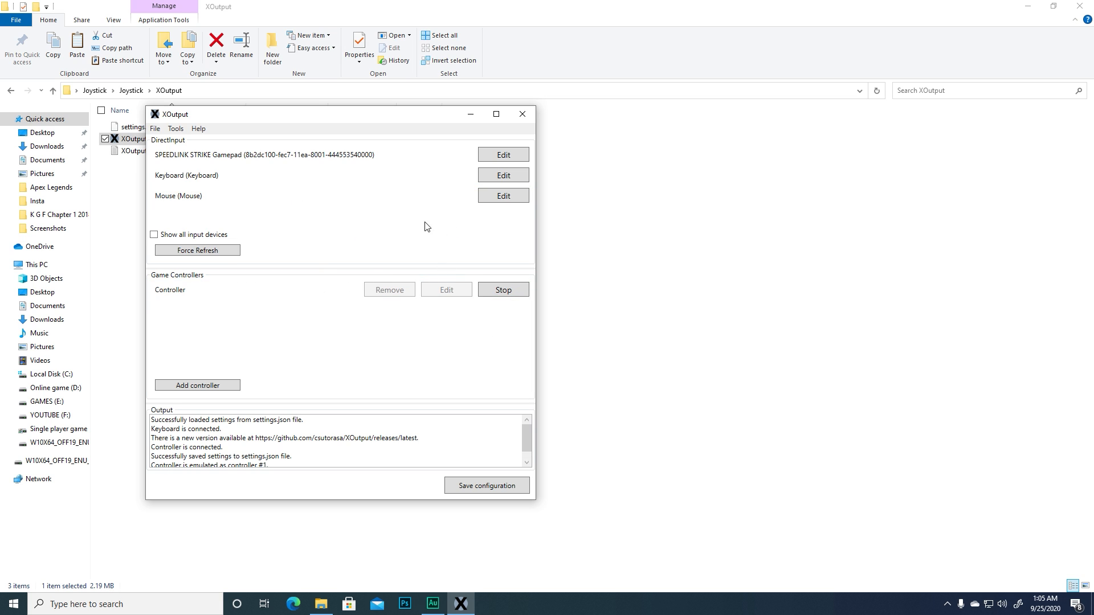
{"action": "mouse_move", "coordinate": [342, 404]}
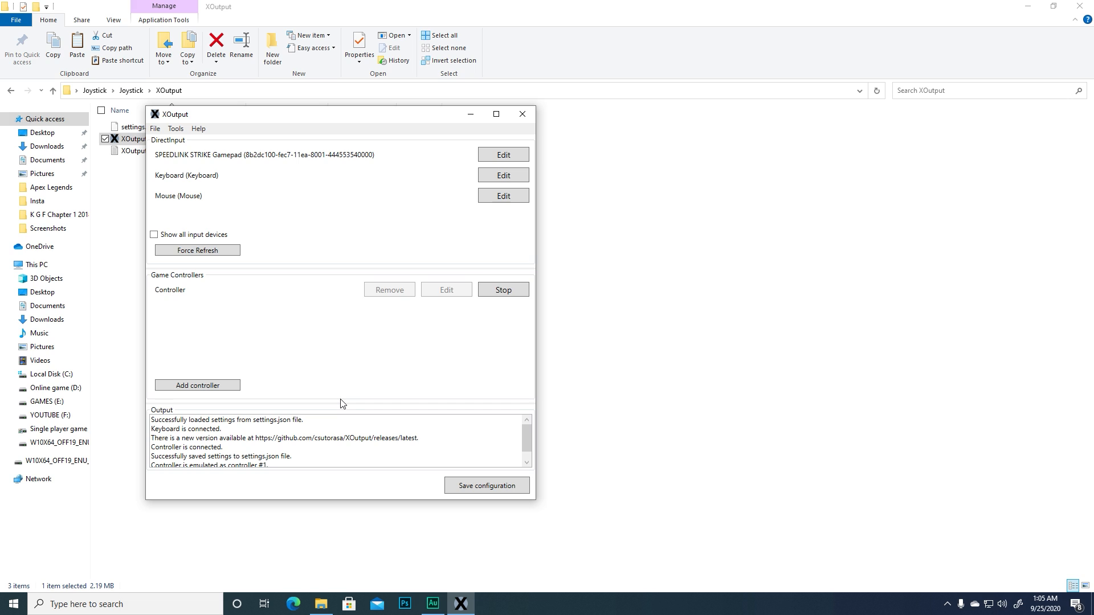
{"action": "mouse_move", "coordinate": [566, 378]}
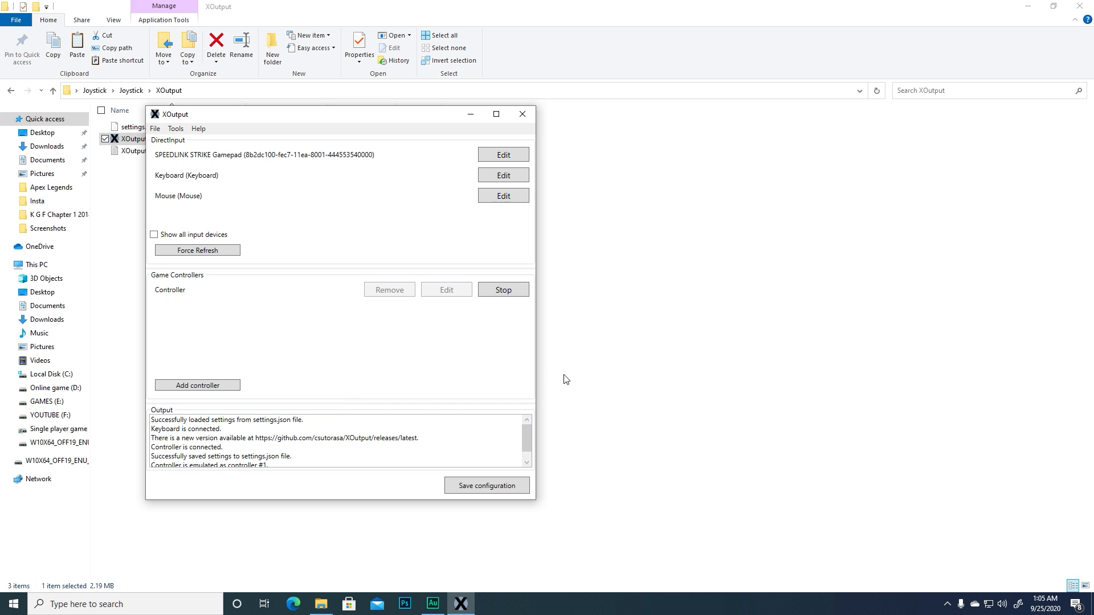
{"action": "mouse_move", "coordinate": [450, 346]}
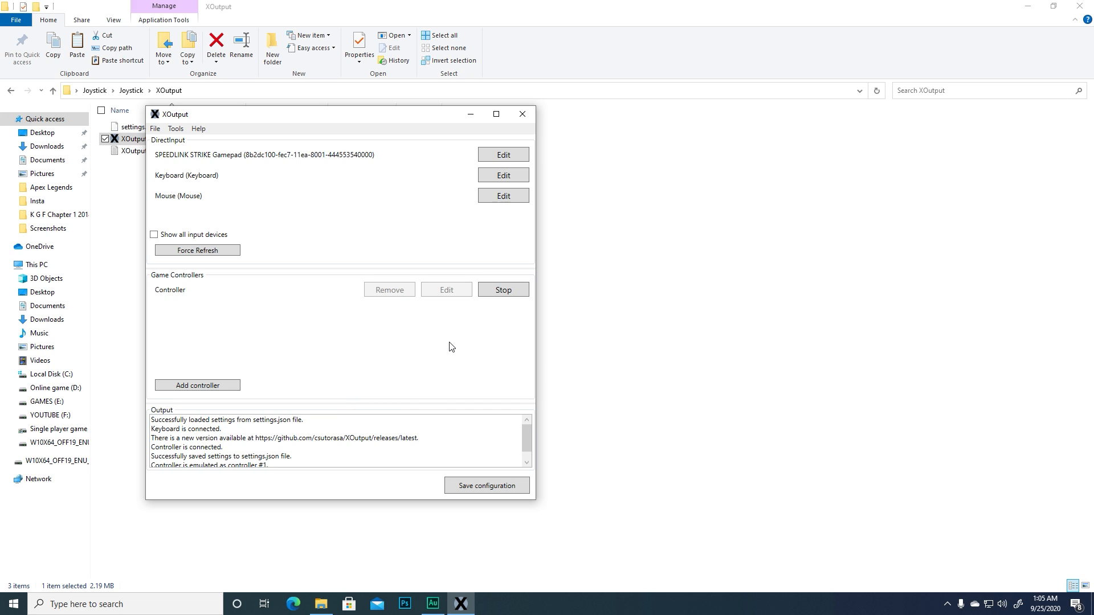